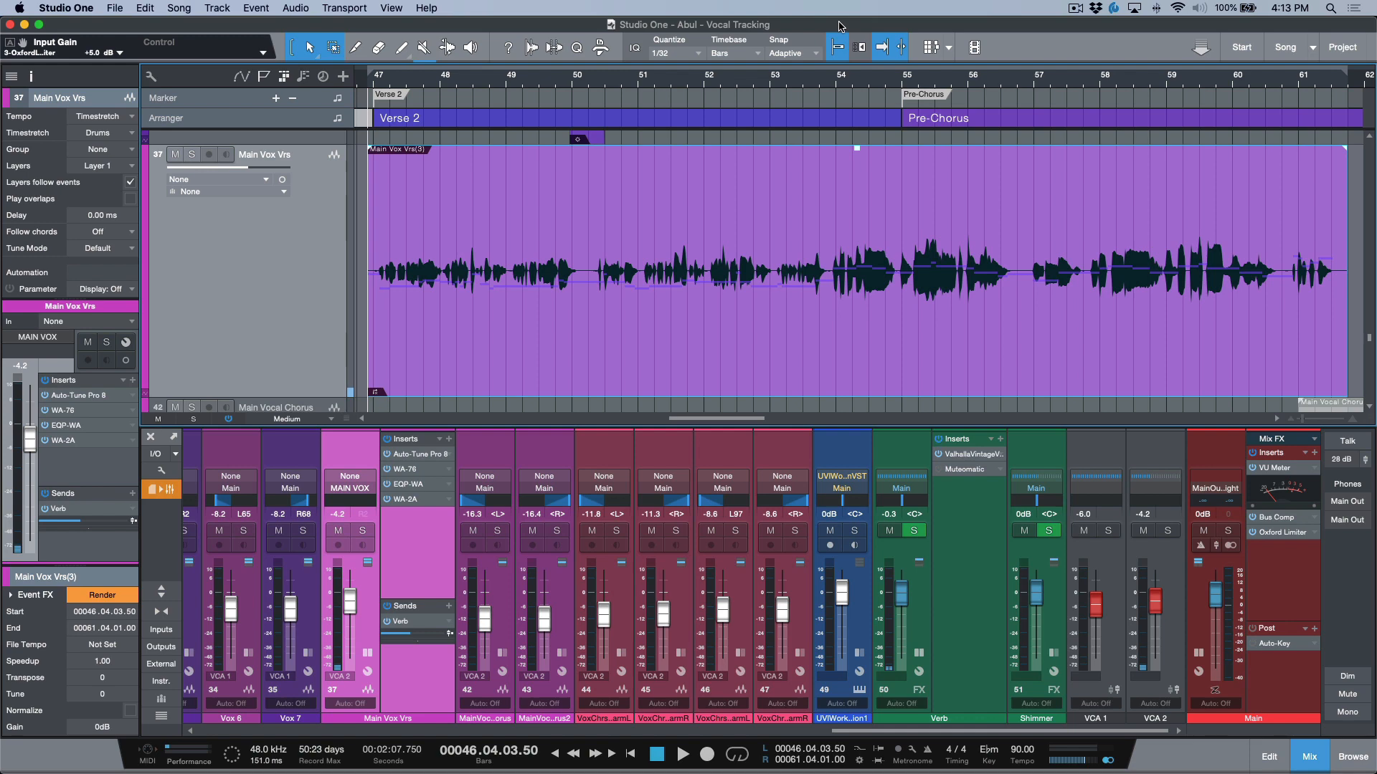
pyautogui.moveTo(430, 461)
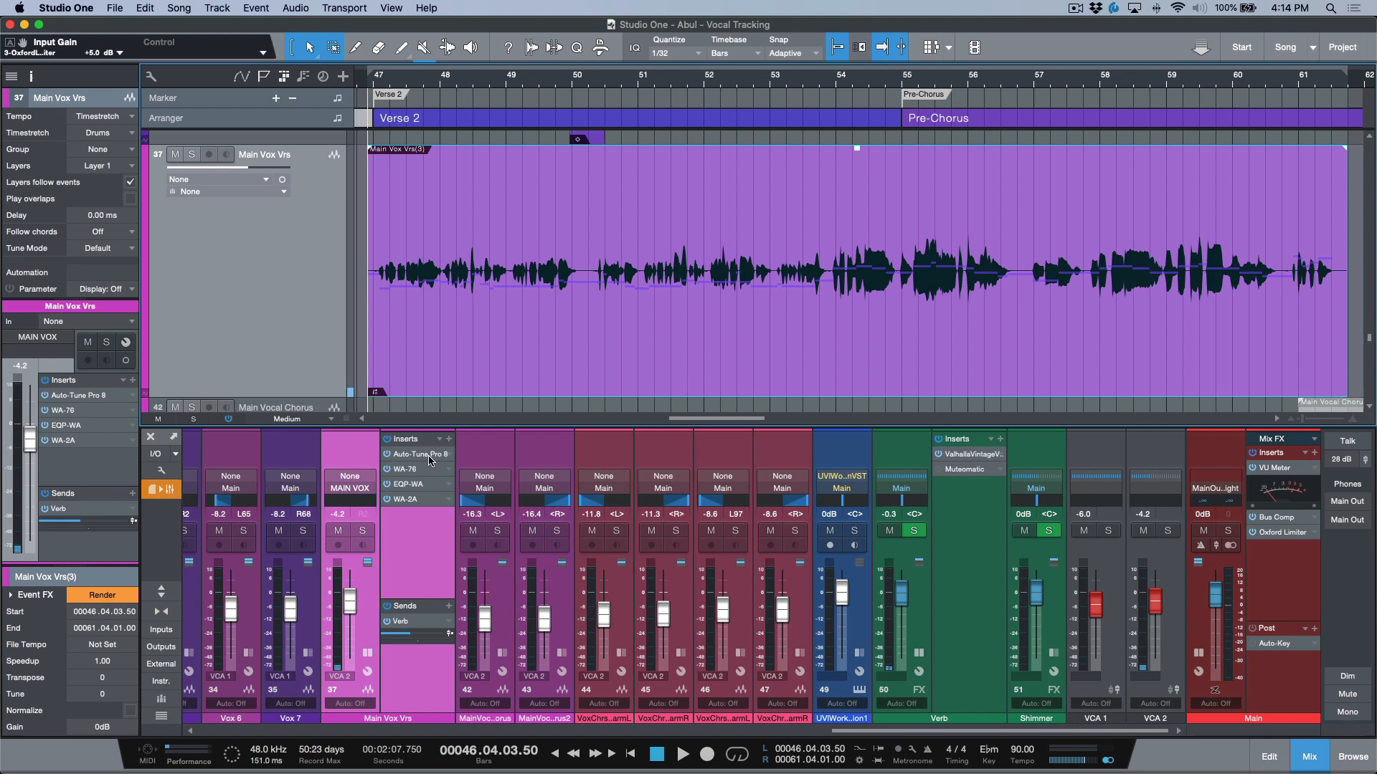
# Open the Auto-Tune plugin on the lead vocal channel, then close its window.
pyautogui.click(417, 454)
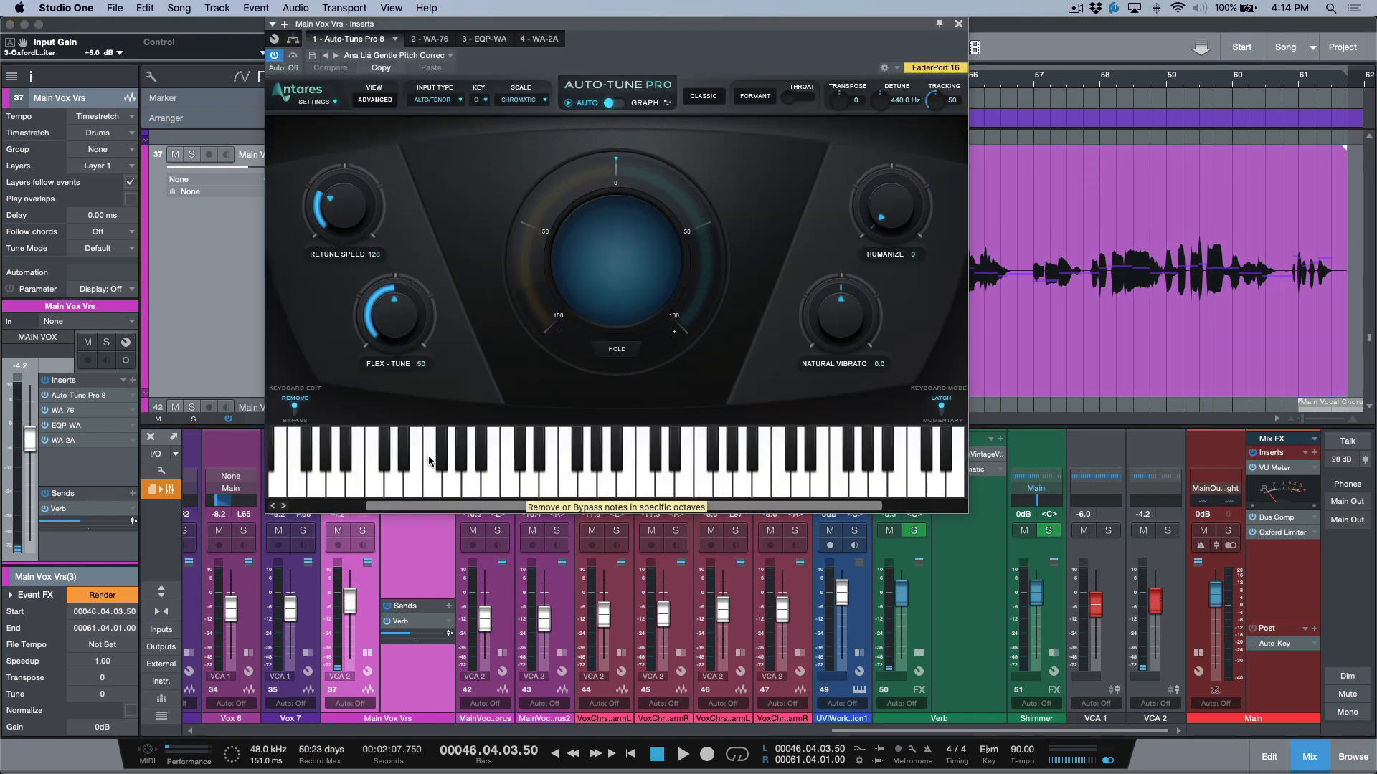
pyautogui.moveTo(720, 61)
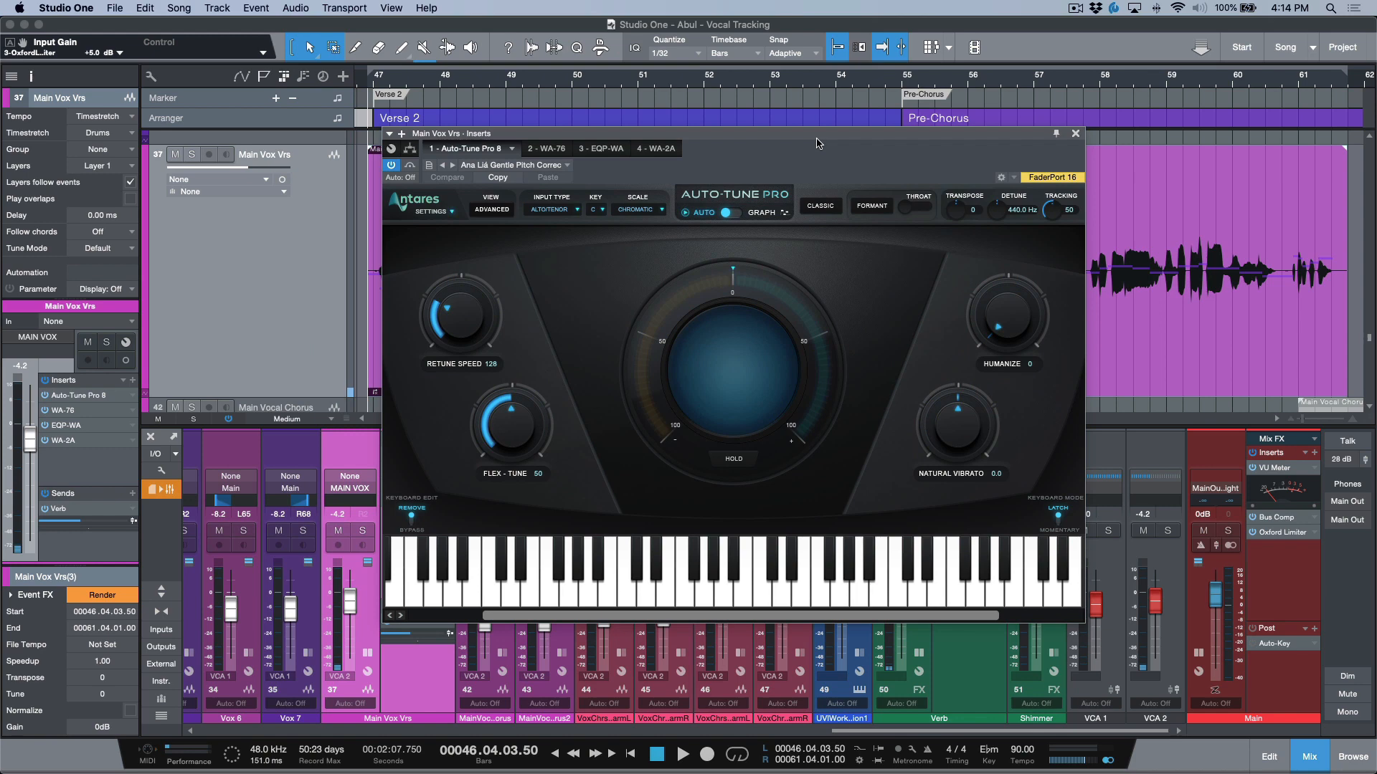
pyautogui.click(683, 753)
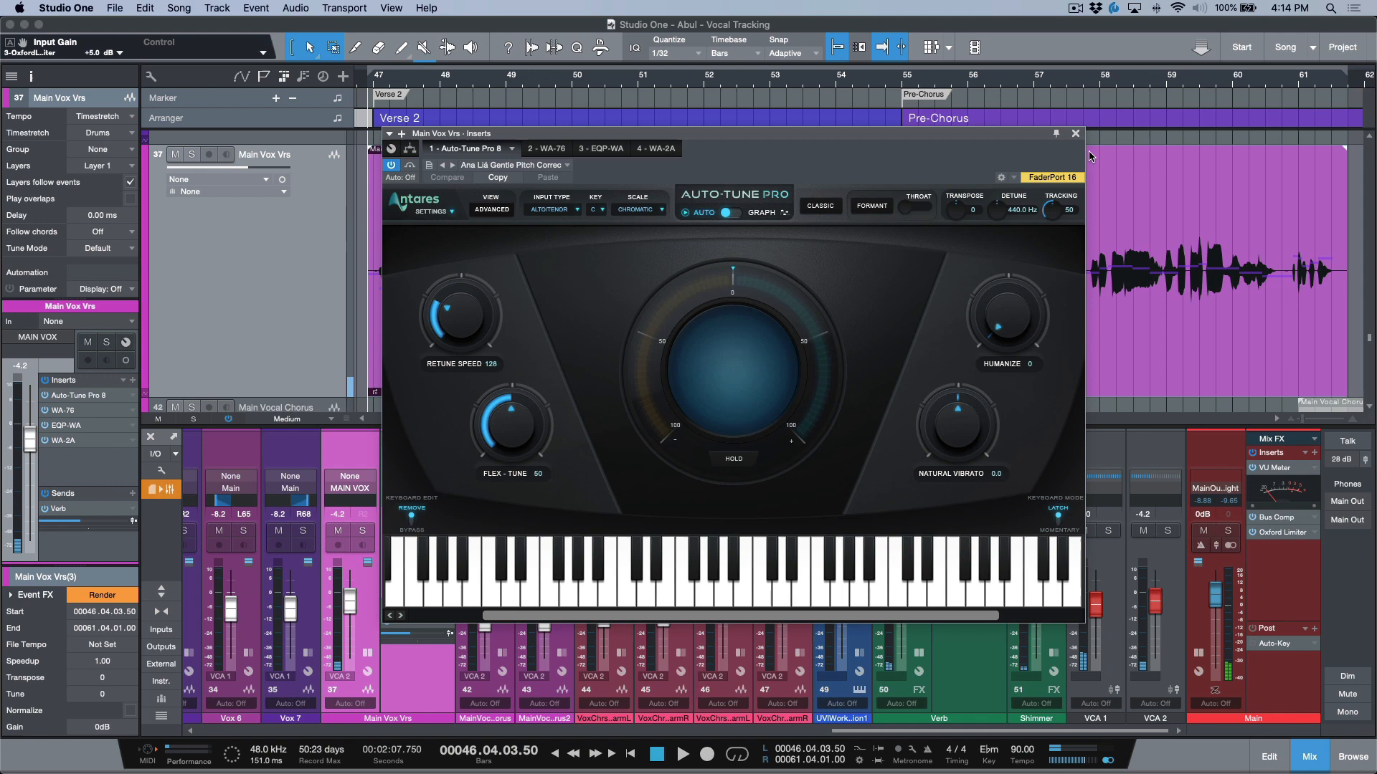
pyautogui.click(1075, 134)
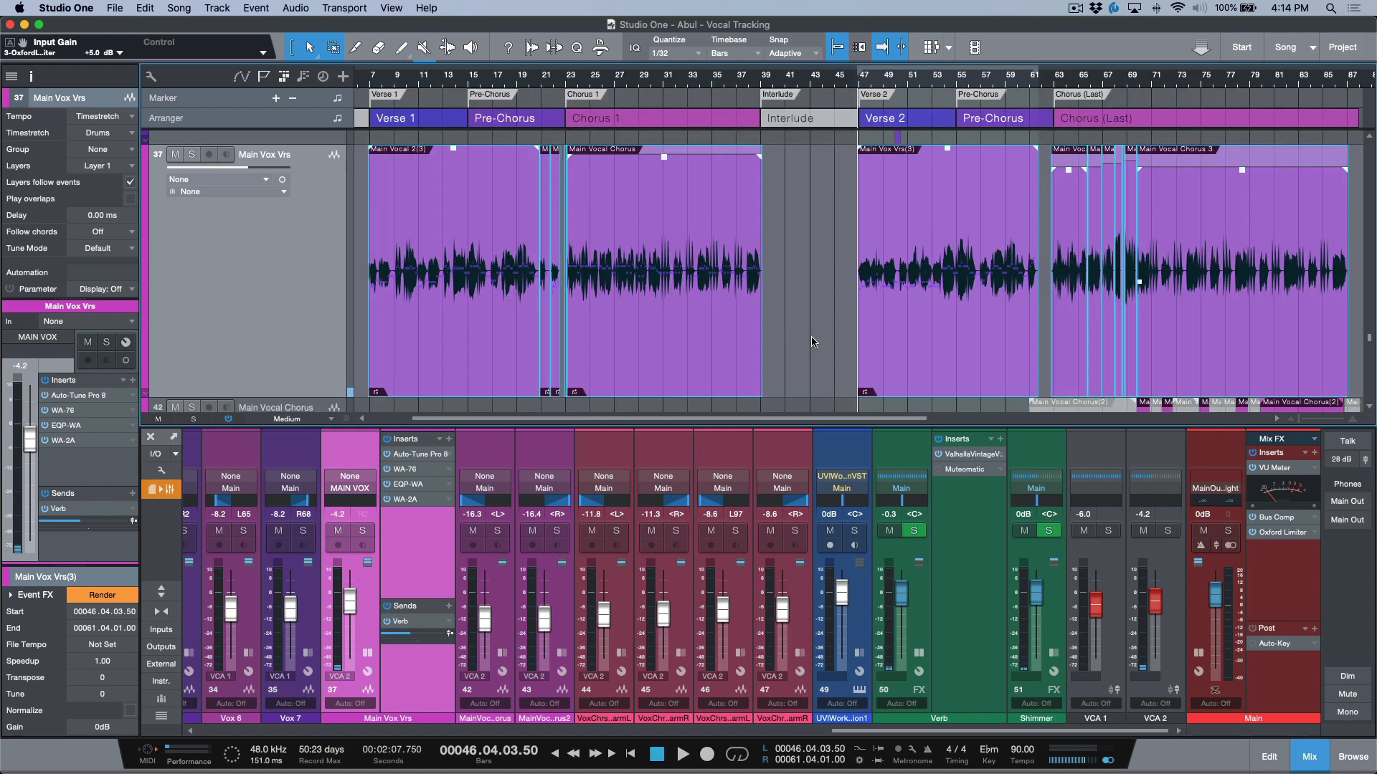
pyautogui.moveTo(792, 321)
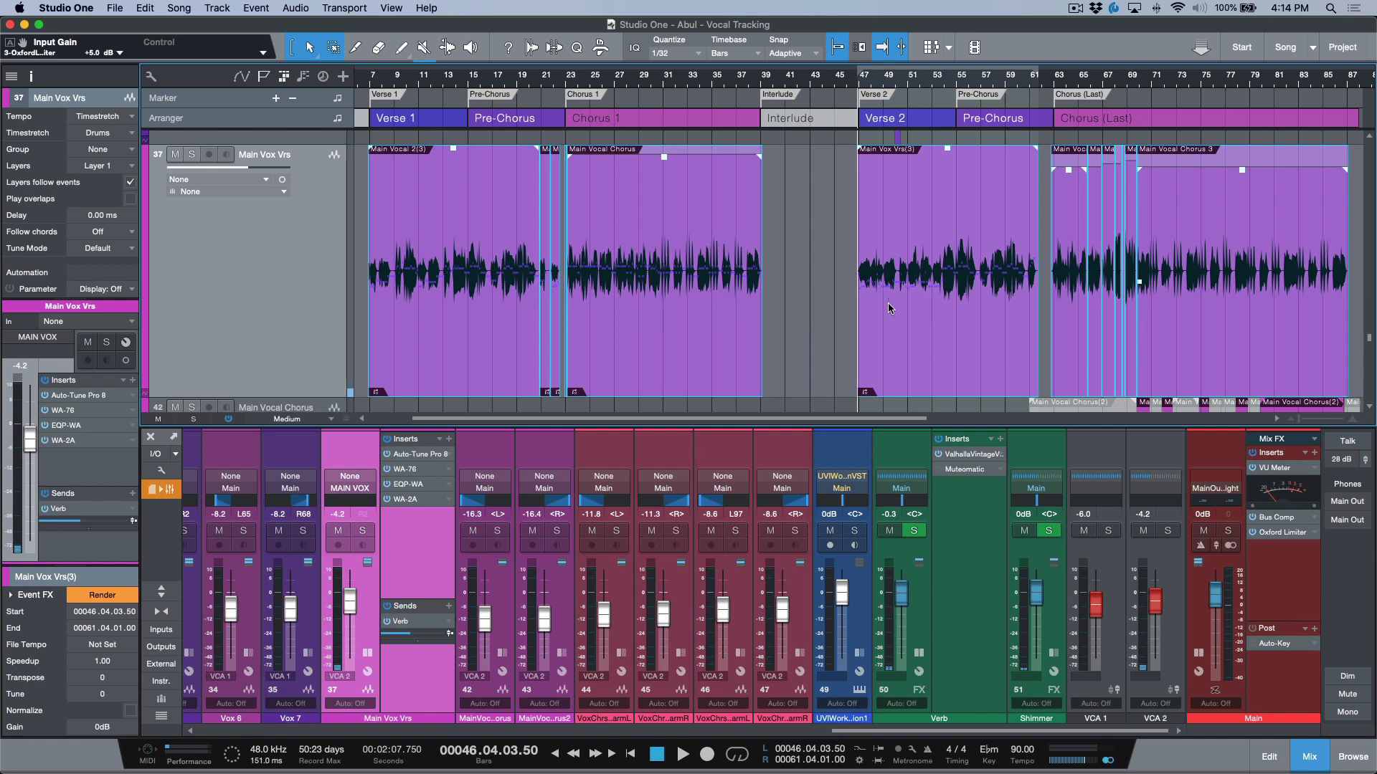
pyautogui.moveTo(954, 316)
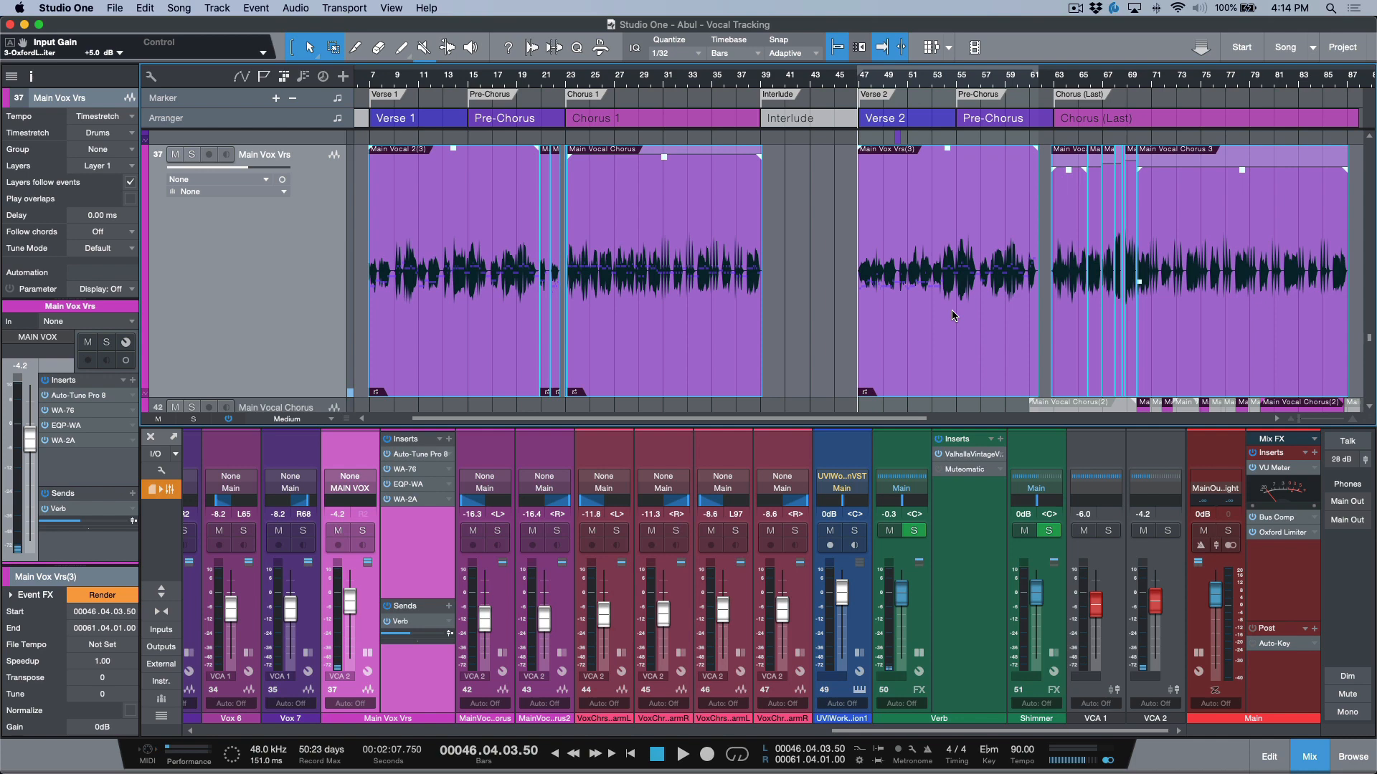
pyautogui.moveTo(939, 314)
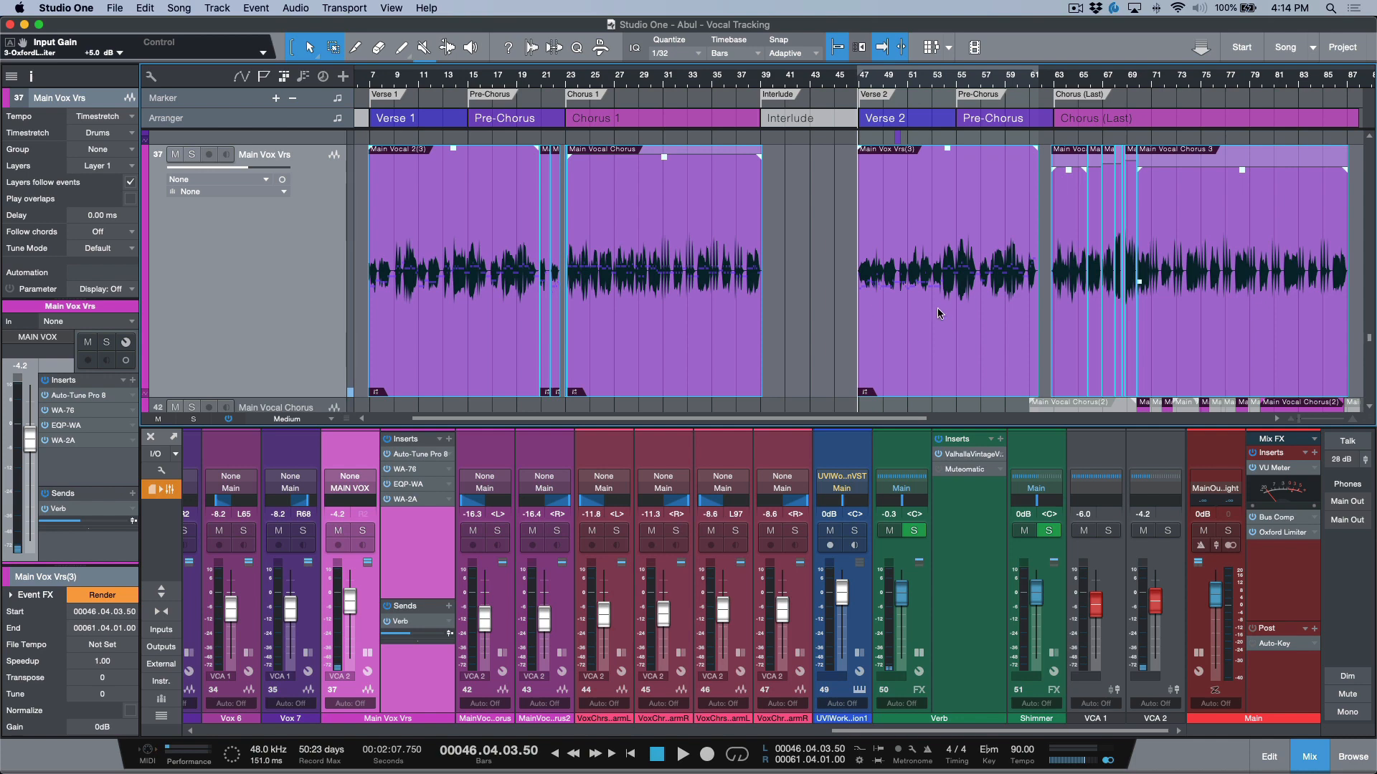
pyautogui.moveTo(420, 501)
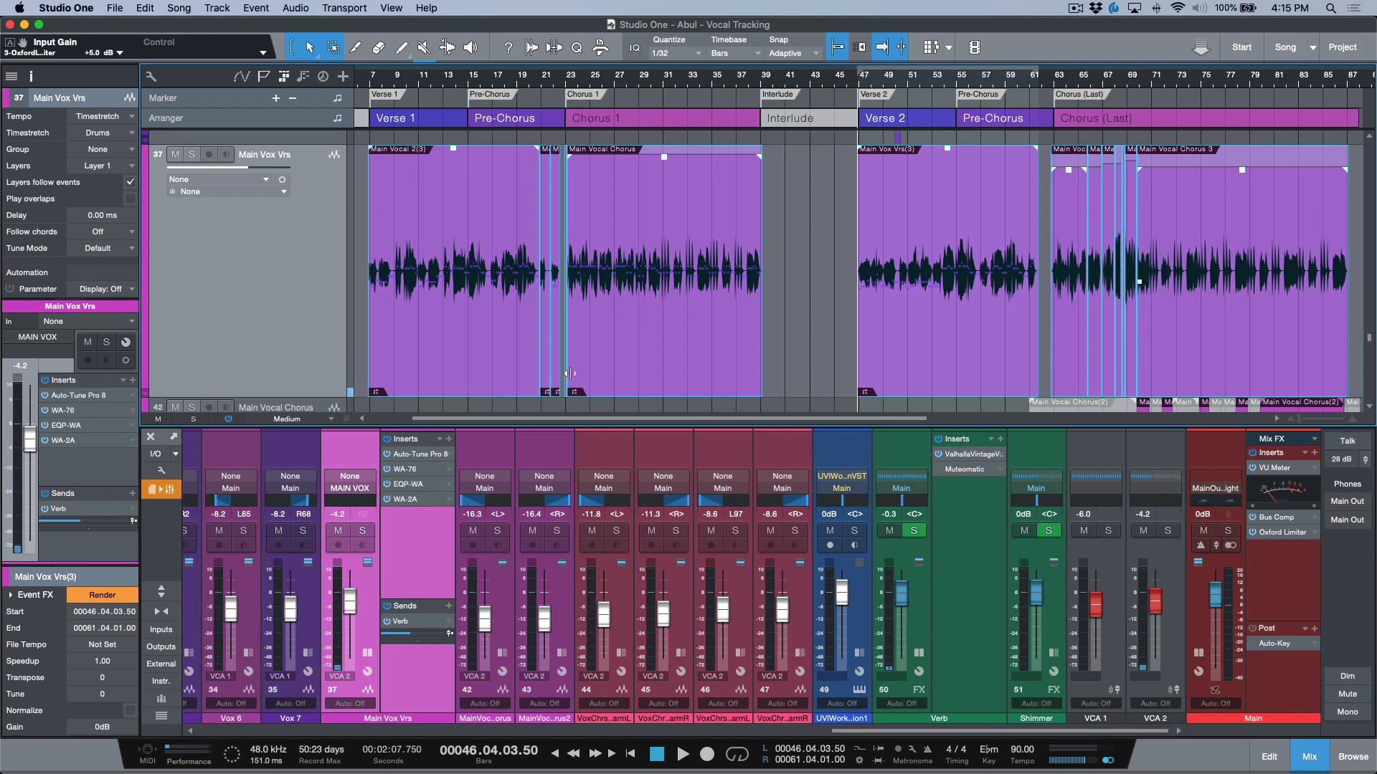
pyautogui.moveTo(744, 328)
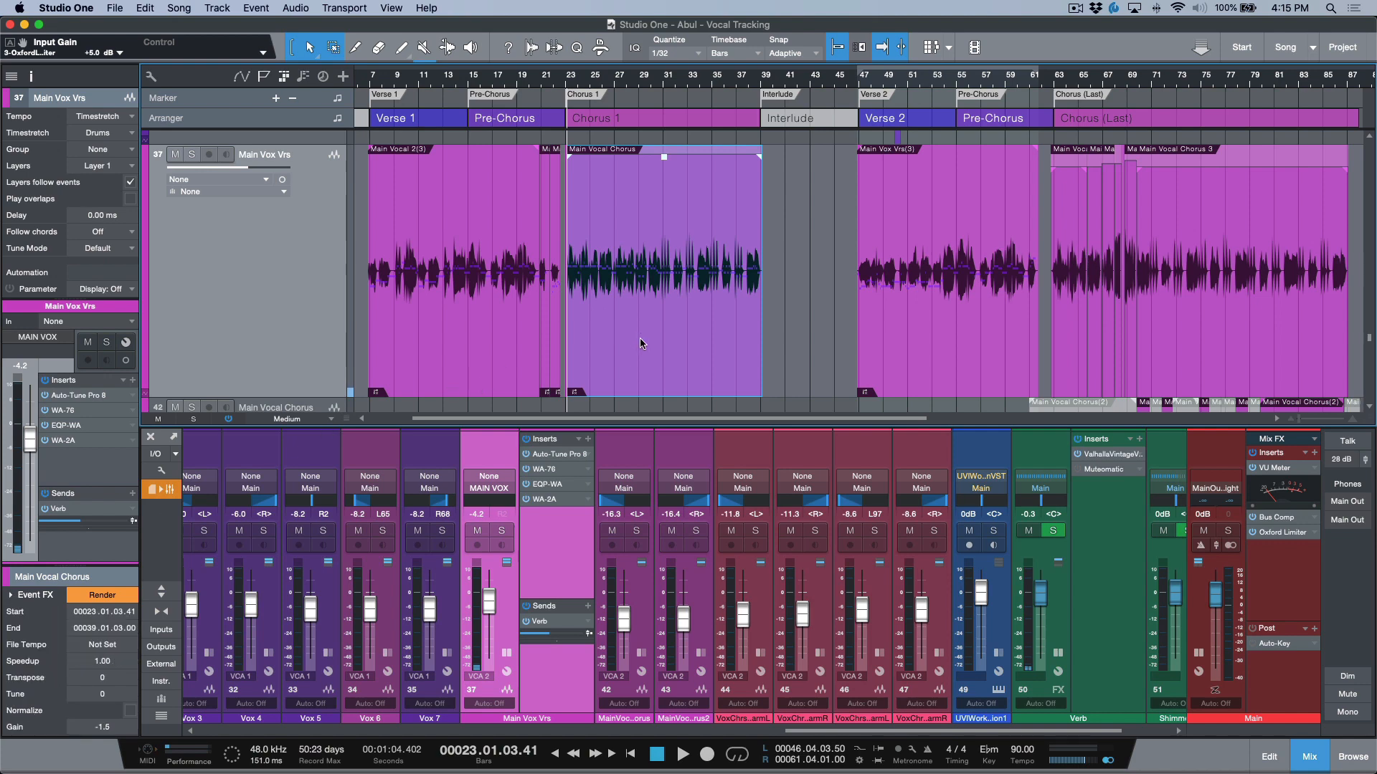
pyautogui.moveTo(200, 766)
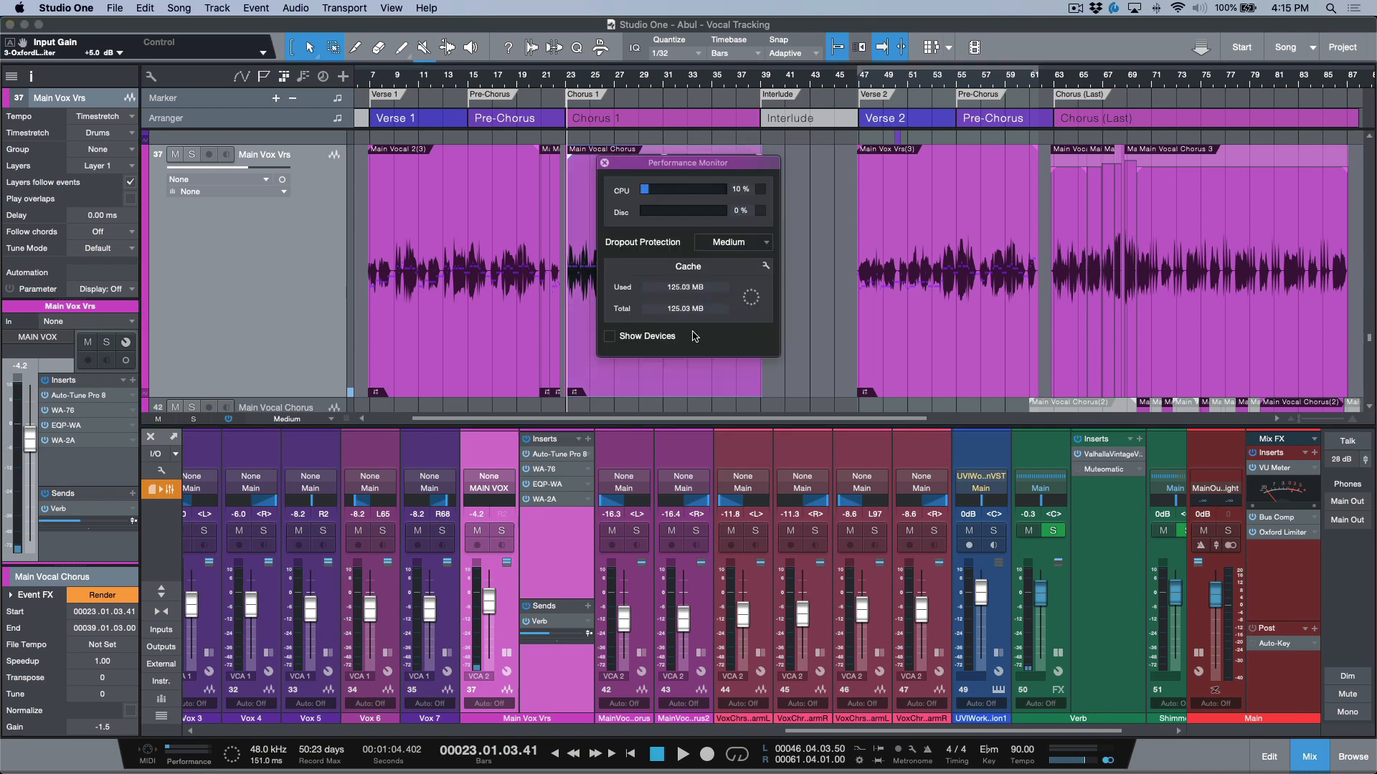
# In Performance Monitor, show devices and uncheck the Melodyne Event FX entries.
pyautogui.click(610, 336)
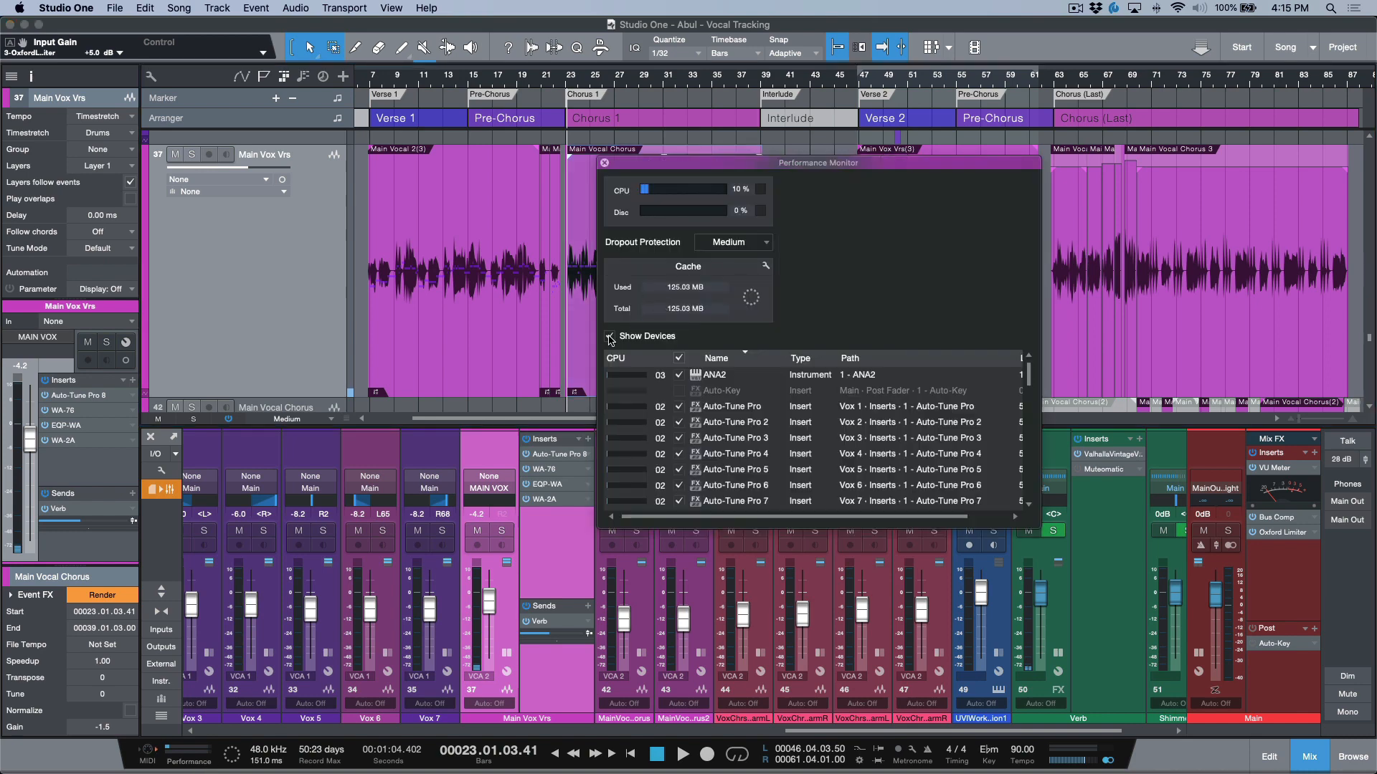
pyautogui.moveTo(817, 163); pyautogui.dragTo(671, 136)
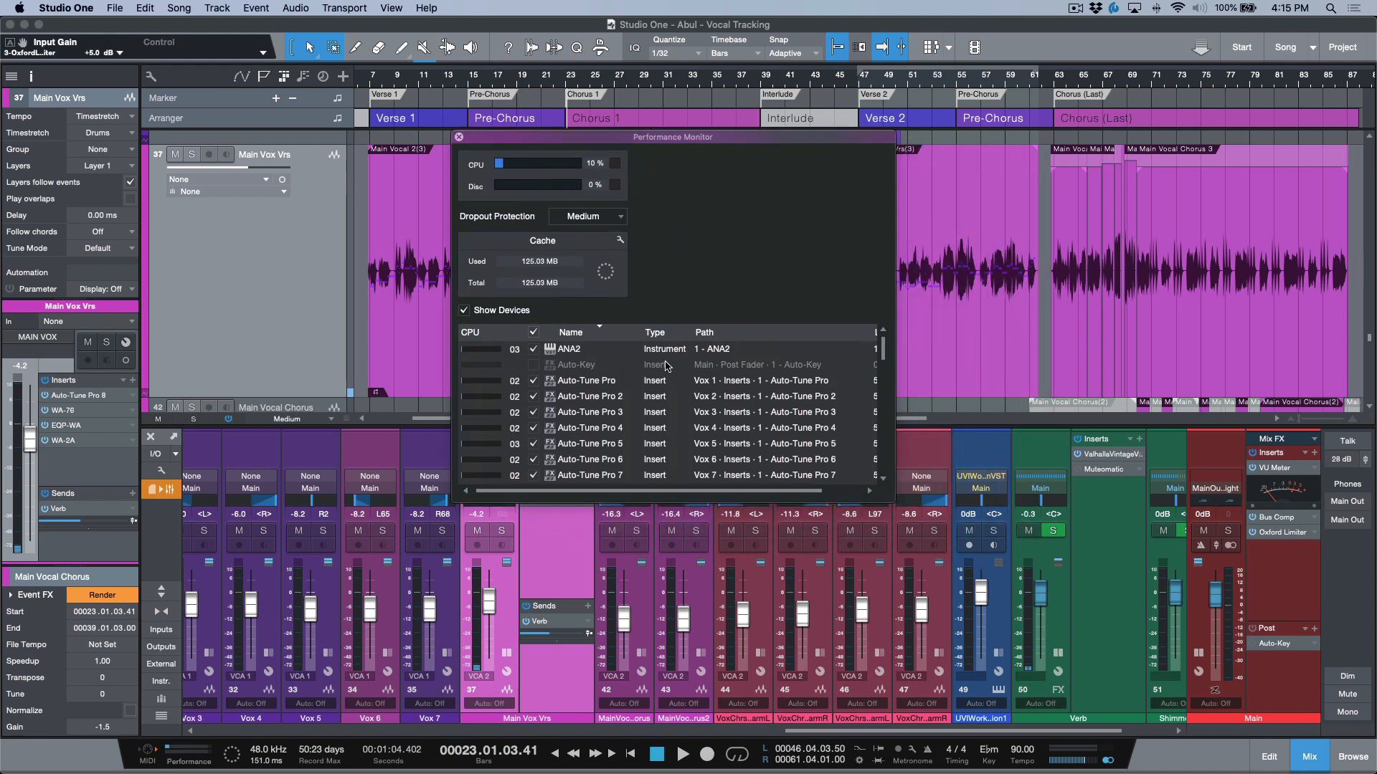
pyautogui.moveTo(907, 512)
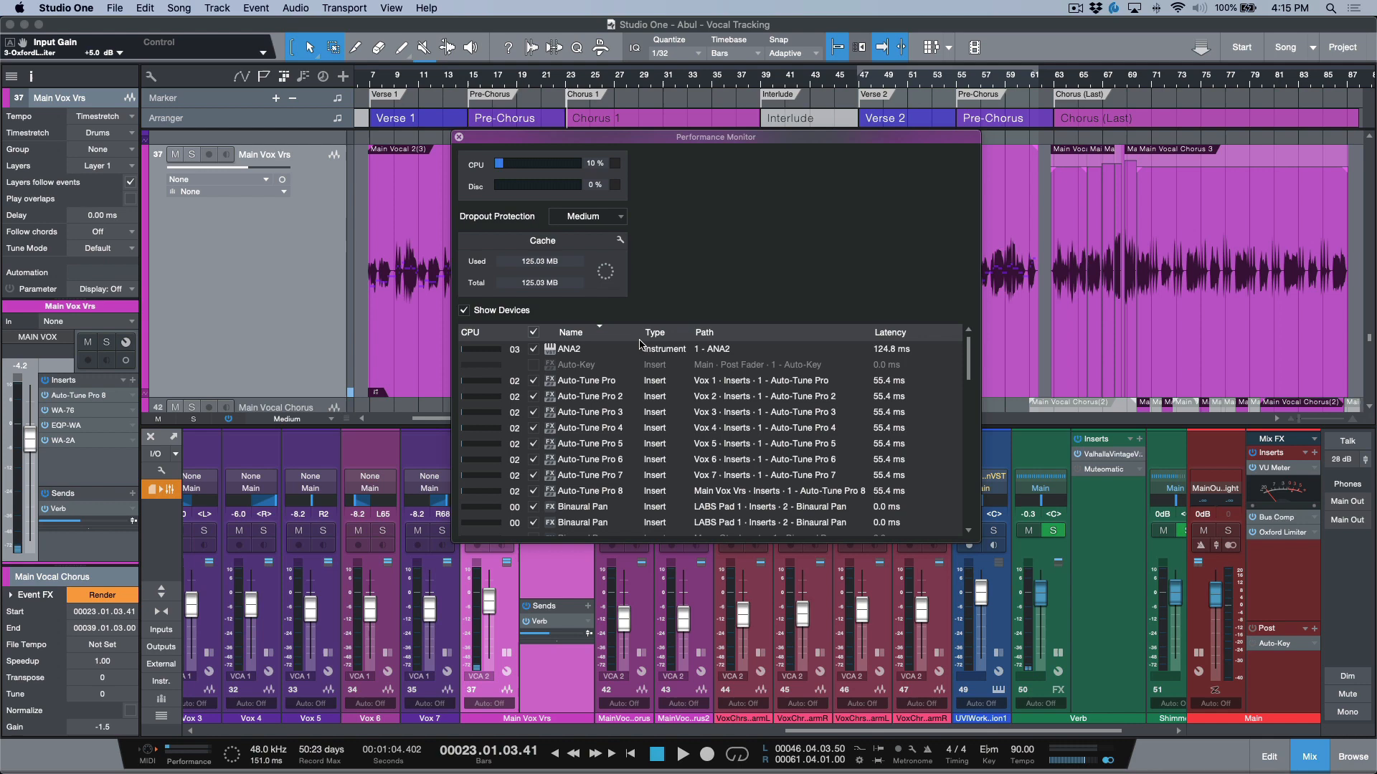
pyautogui.click(654, 332)
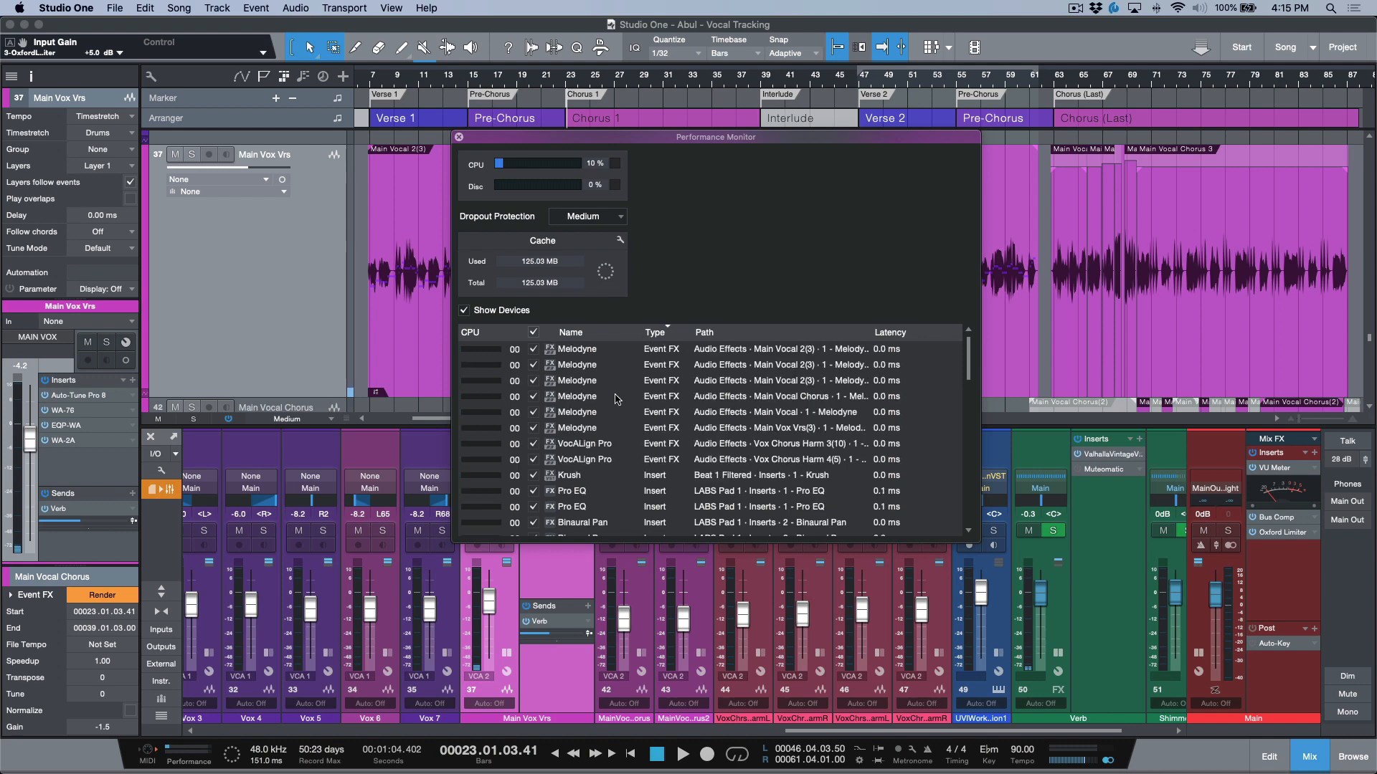
pyautogui.moveTo(578, 413)
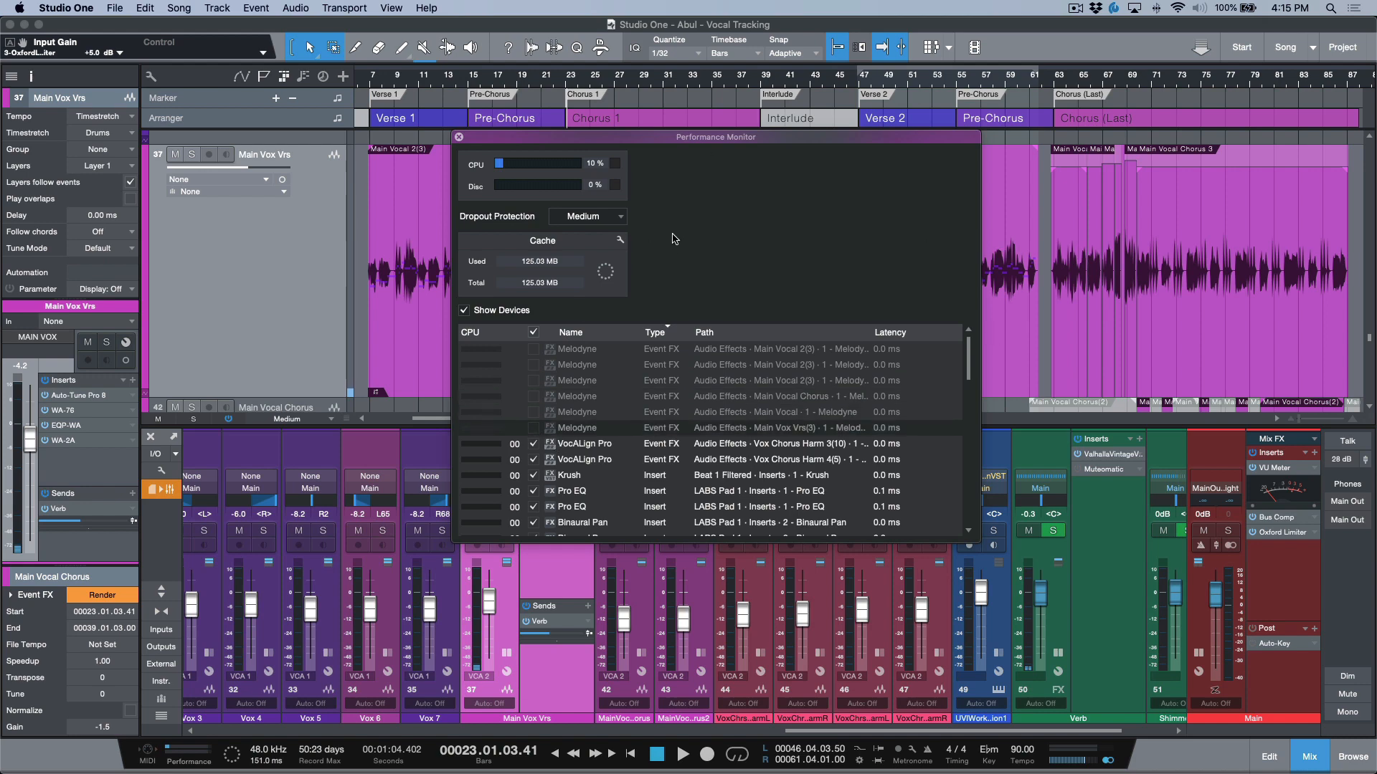
pyautogui.click(456, 137)
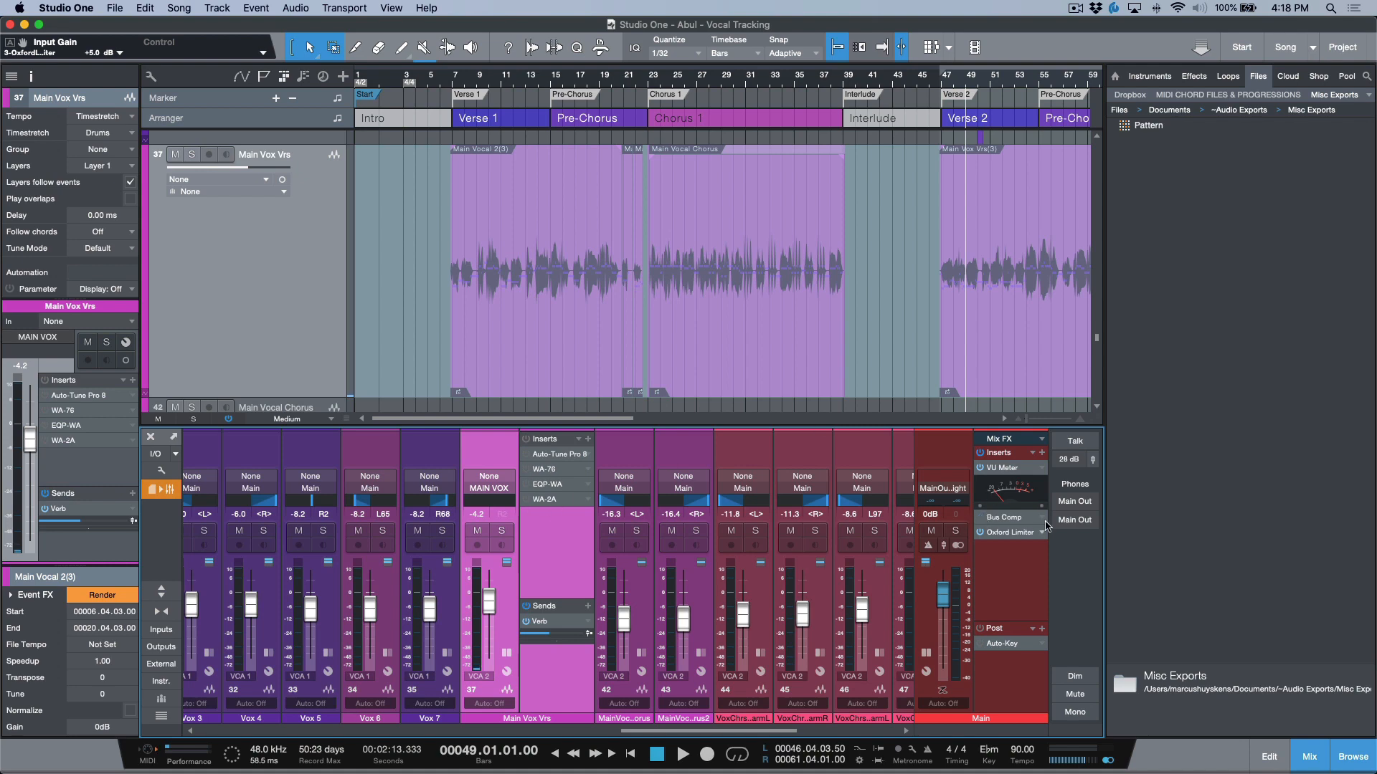
pyautogui.moveTo(555, 341)
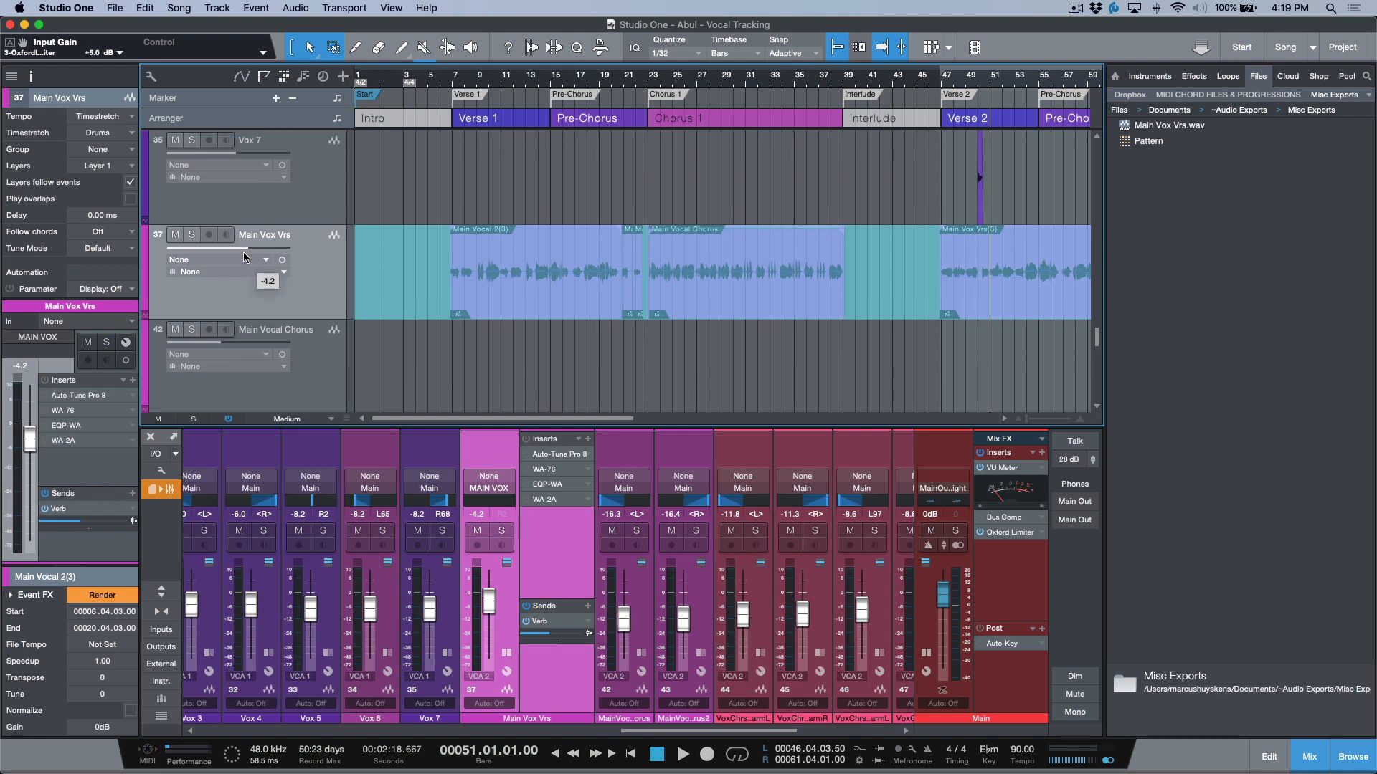
pyautogui.moveTo(925, 186)
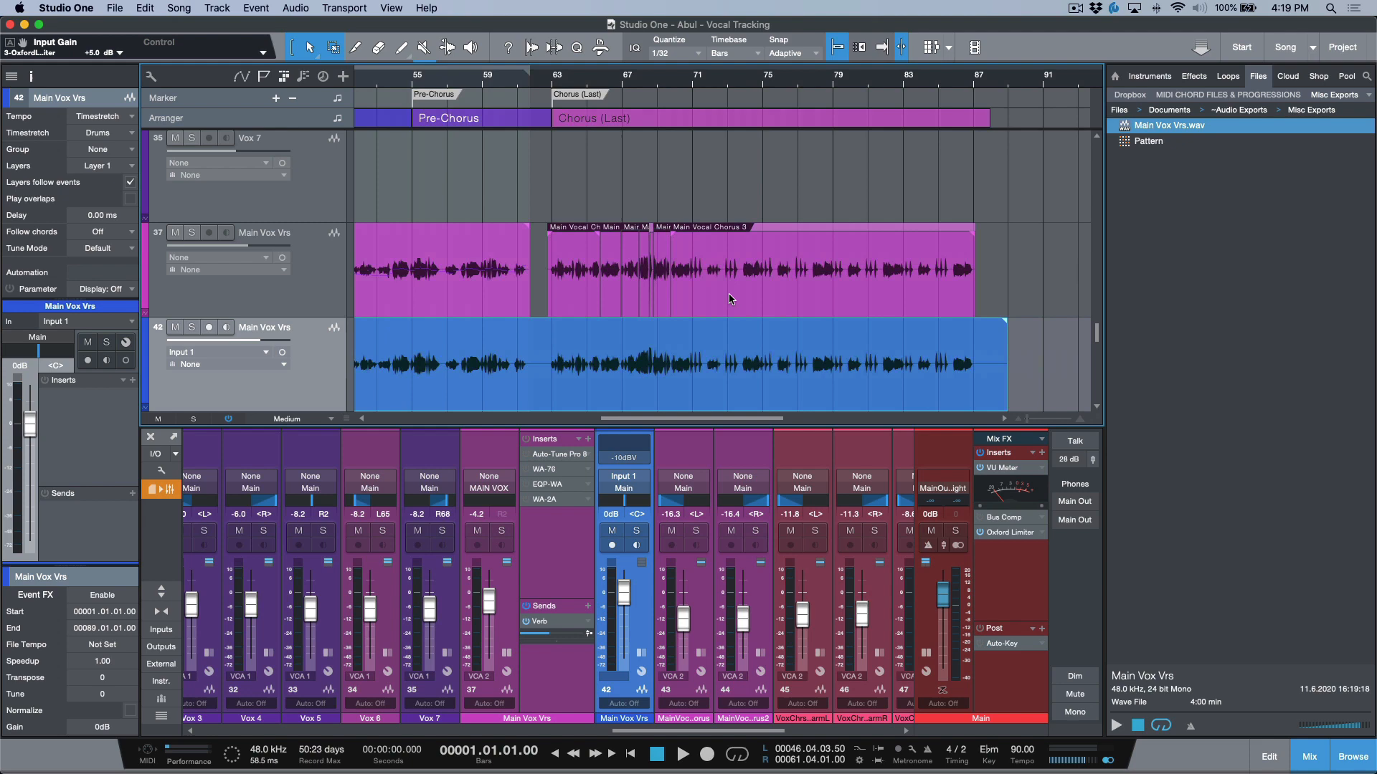
pyautogui.moveTo(727, 383)
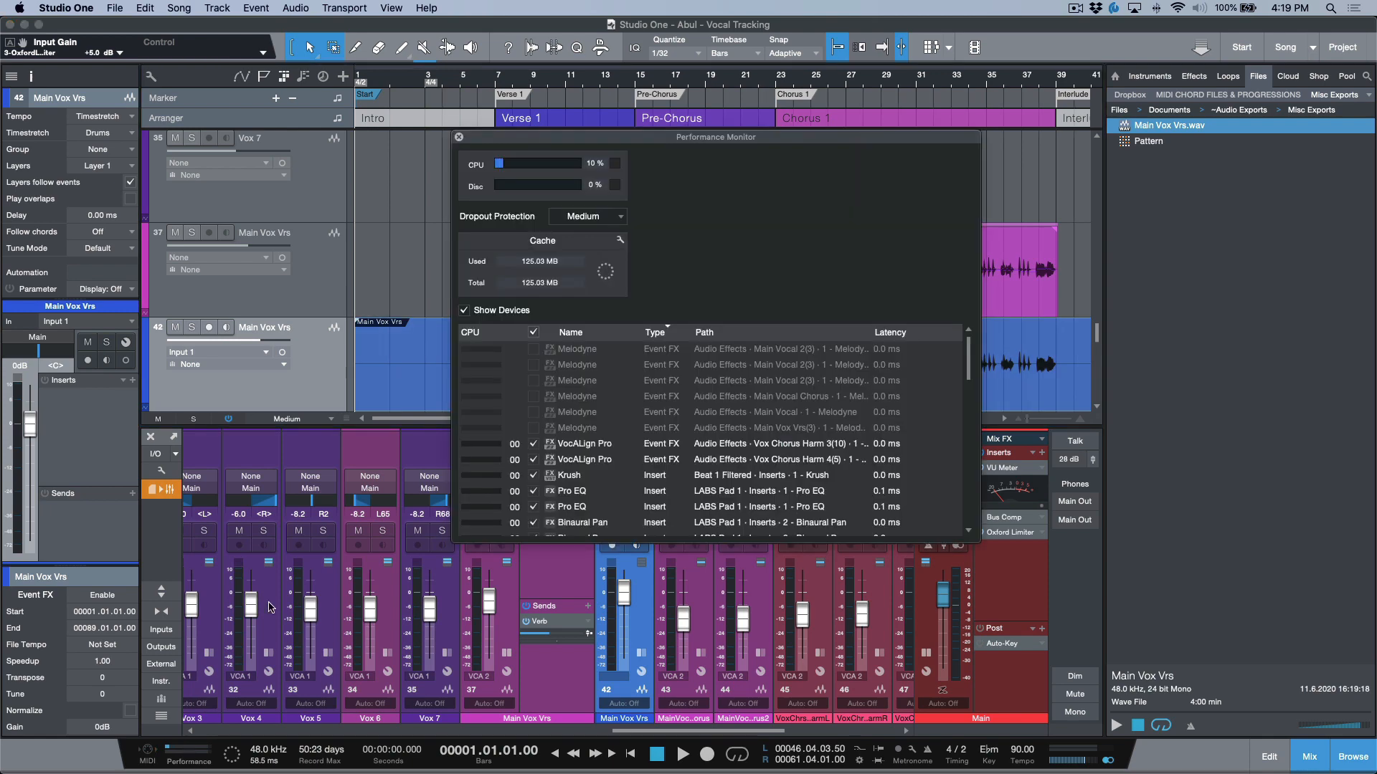
pyautogui.moveTo(658, 341)
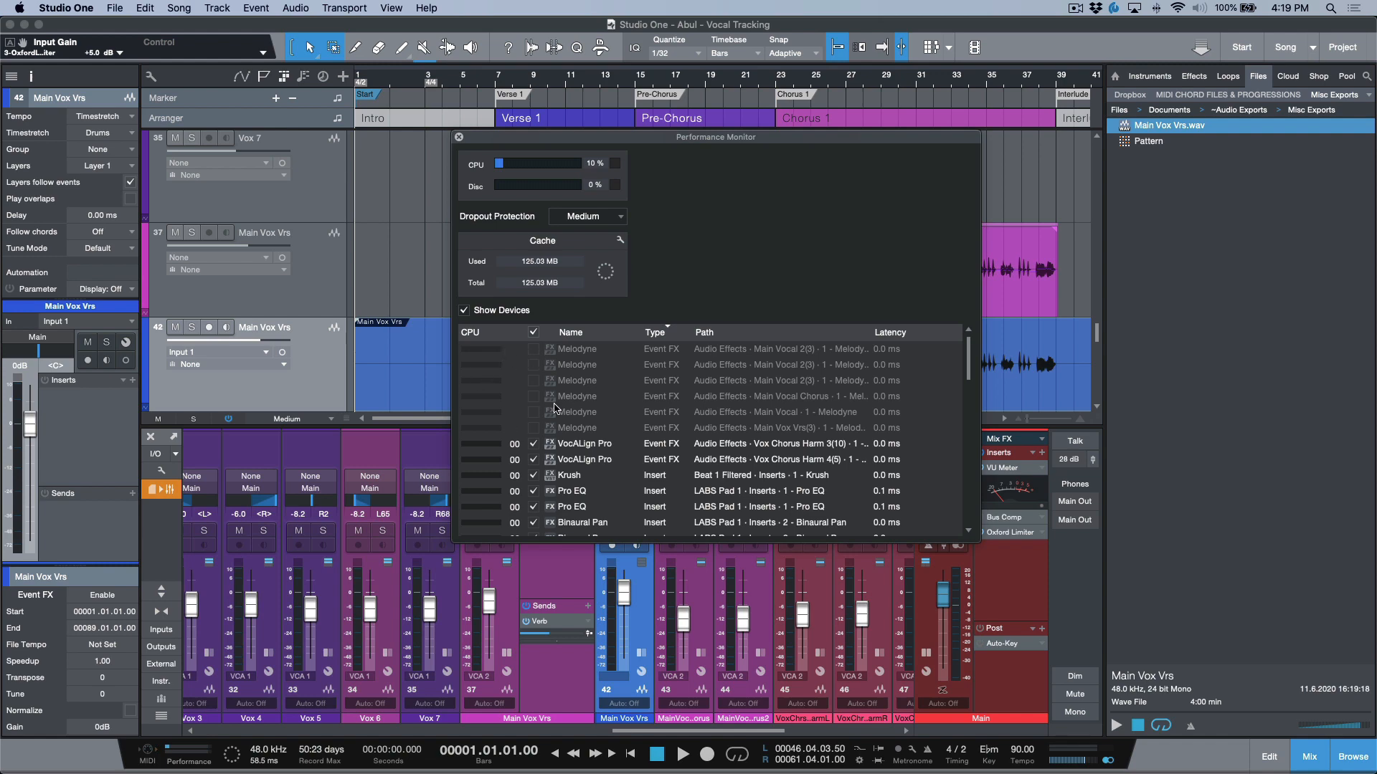
pyautogui.moveTo(555, 406)
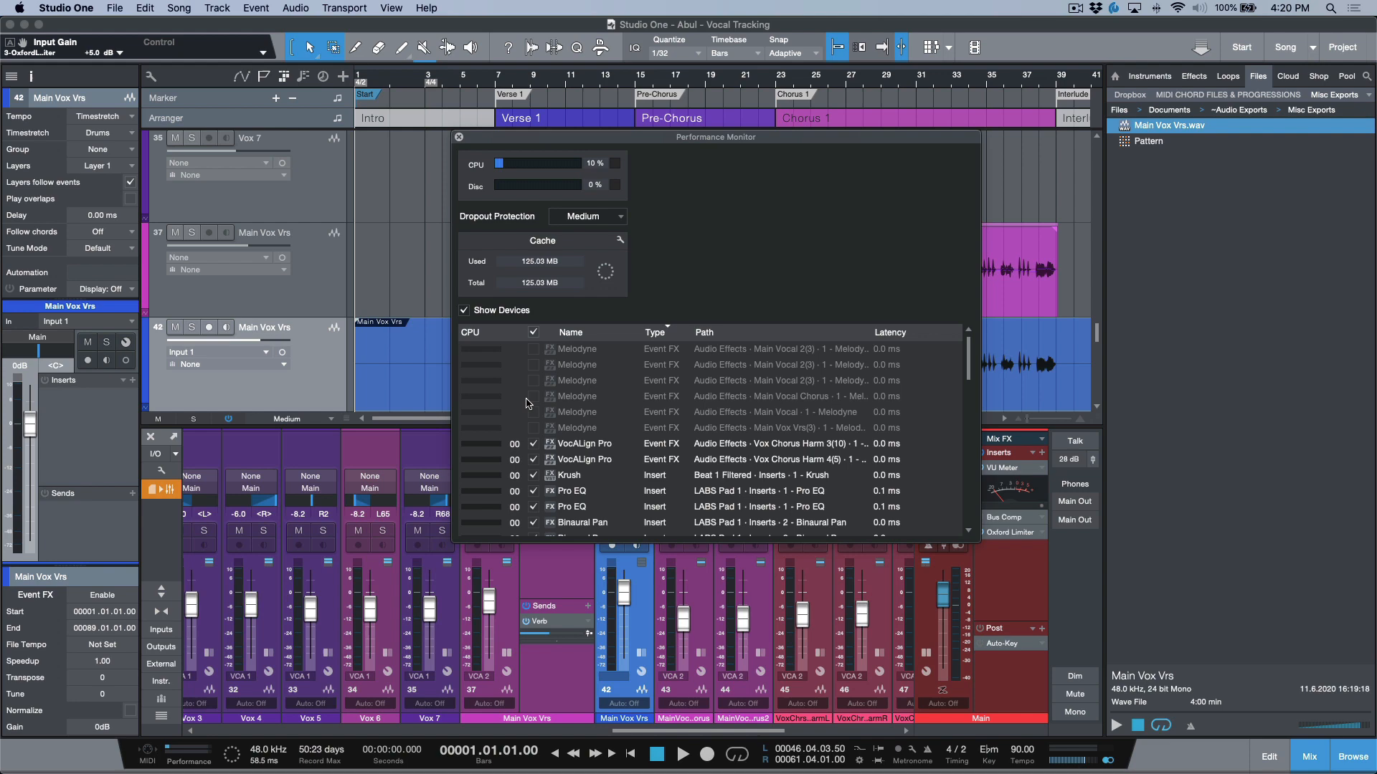